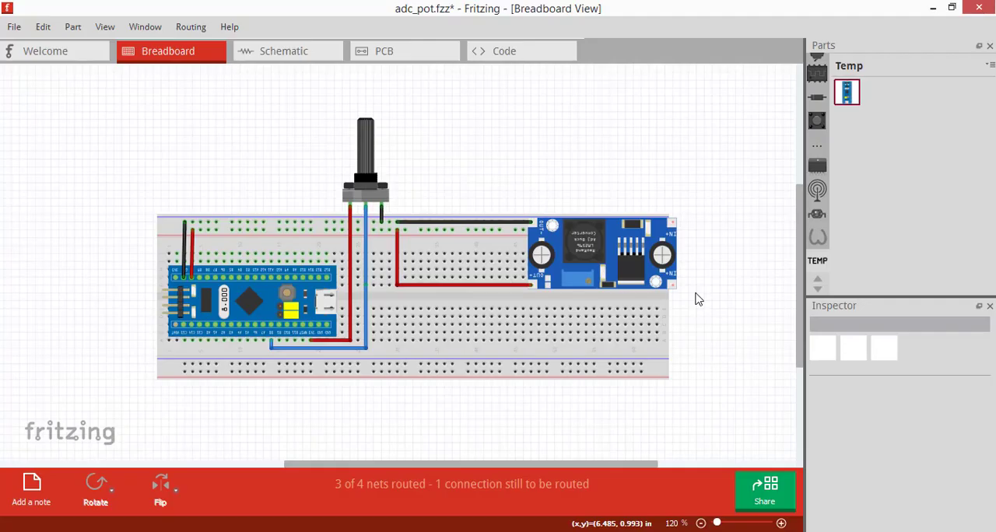
mouse_move(582, 305)
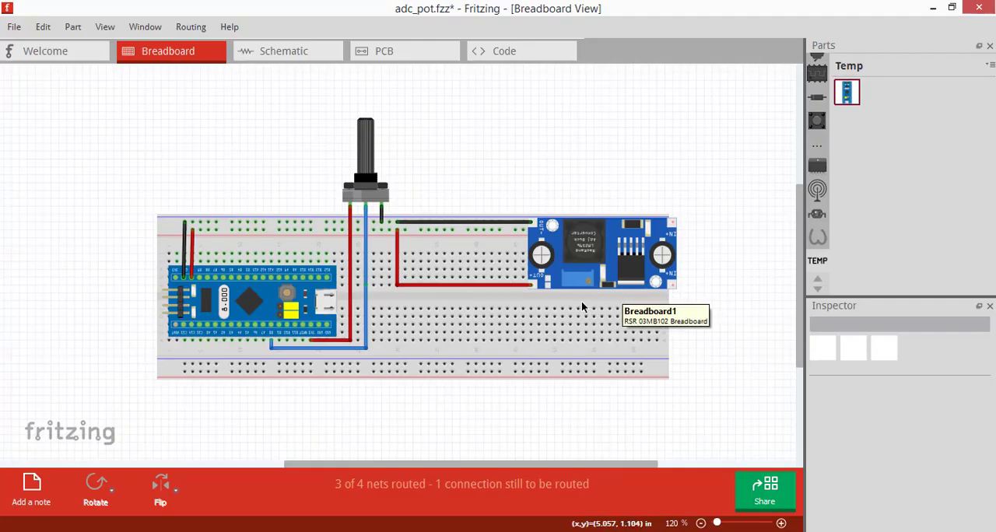
mouse_move(481, 243)
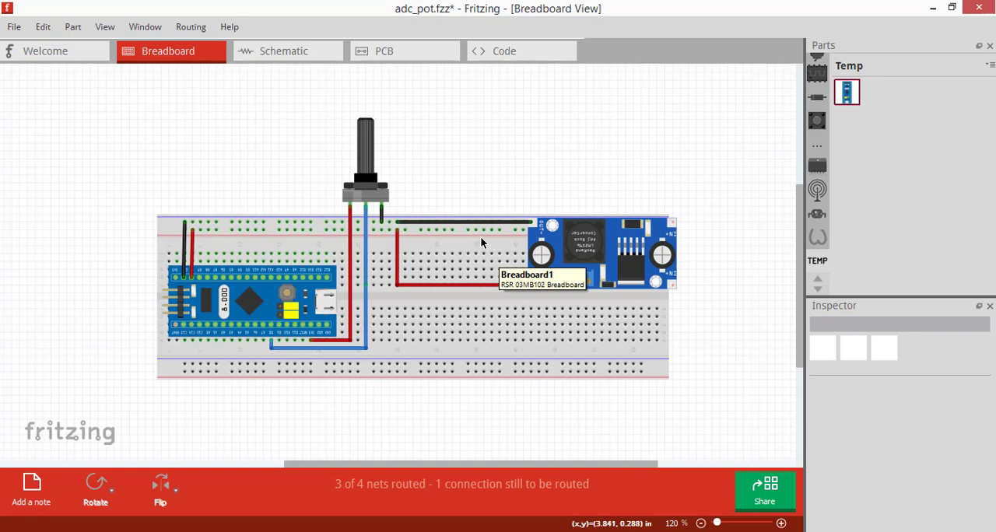
mouse_move(241, 304)
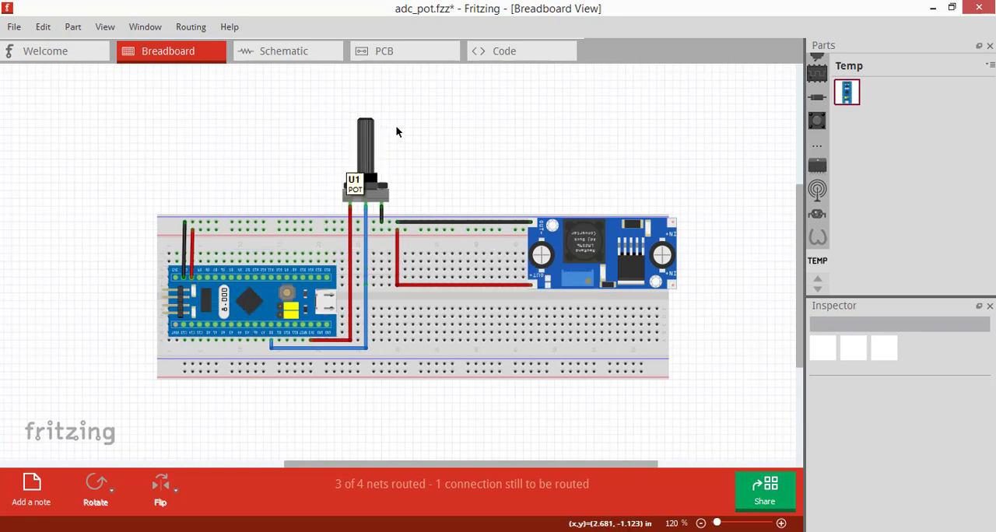
mouse_move(311, 336)
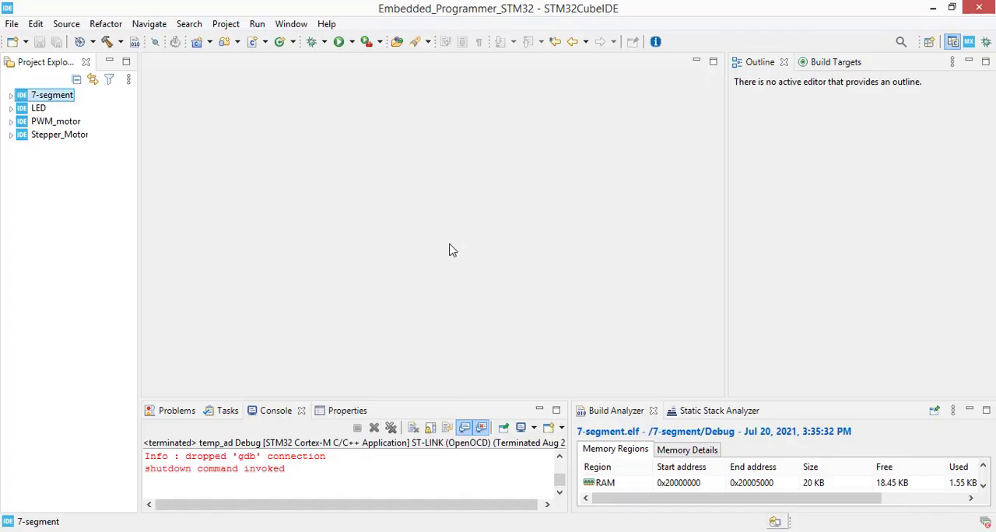
mouse_move(13, 23)
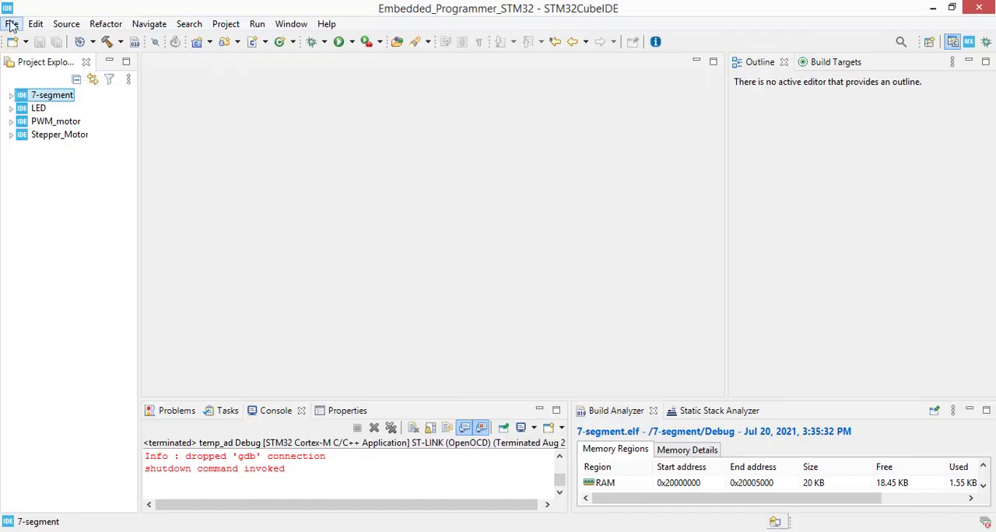
Create a new STM32 project named ADC targeting the STM32F103C8 part
click(12, 24)
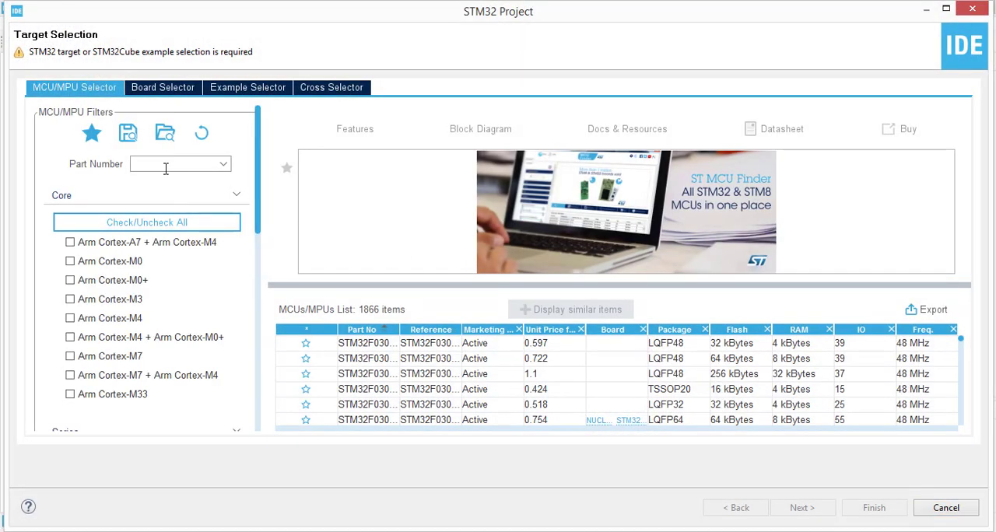
text(stm32)
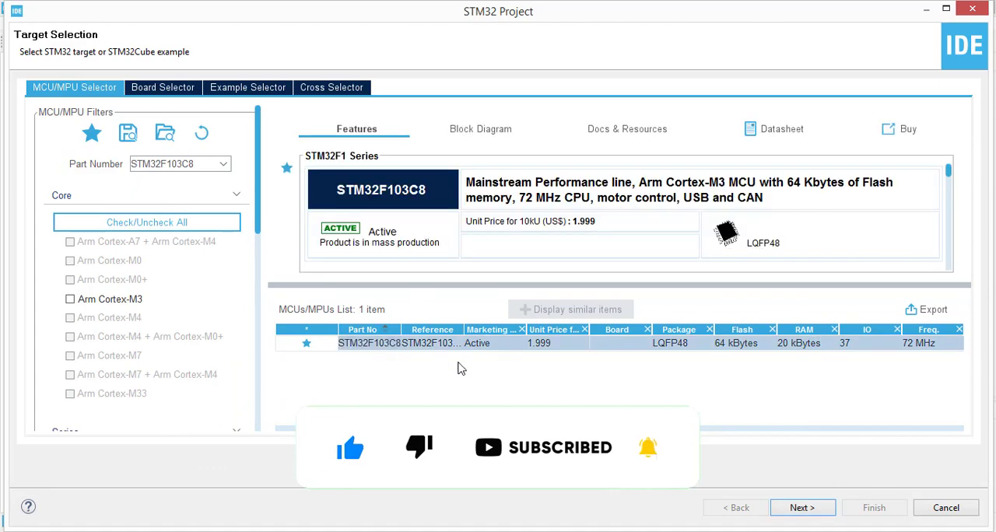
click(803, 507)
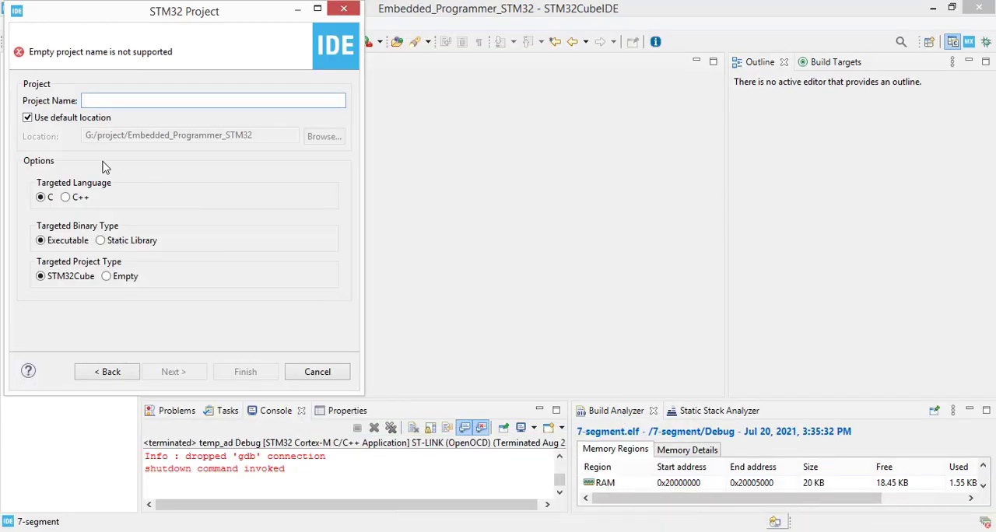
text(ADC)
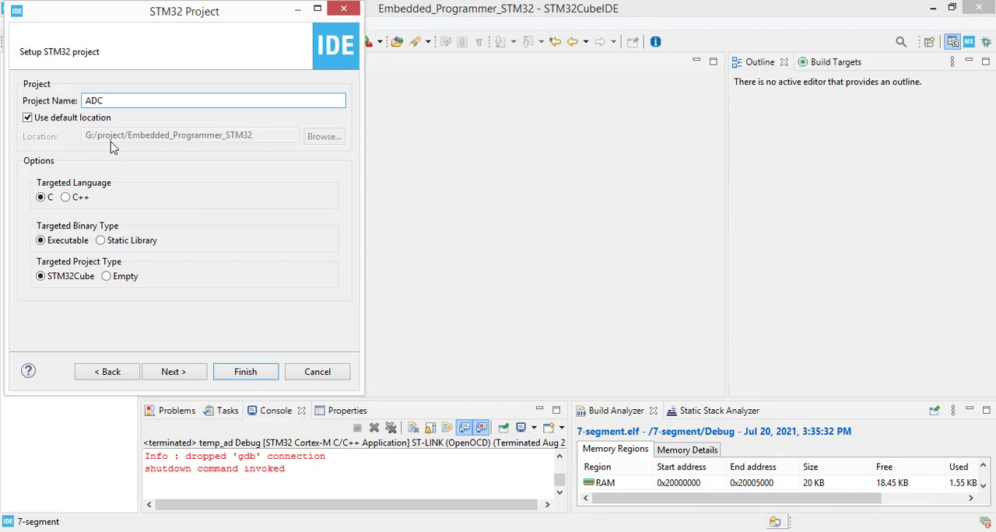
click(246, 370)
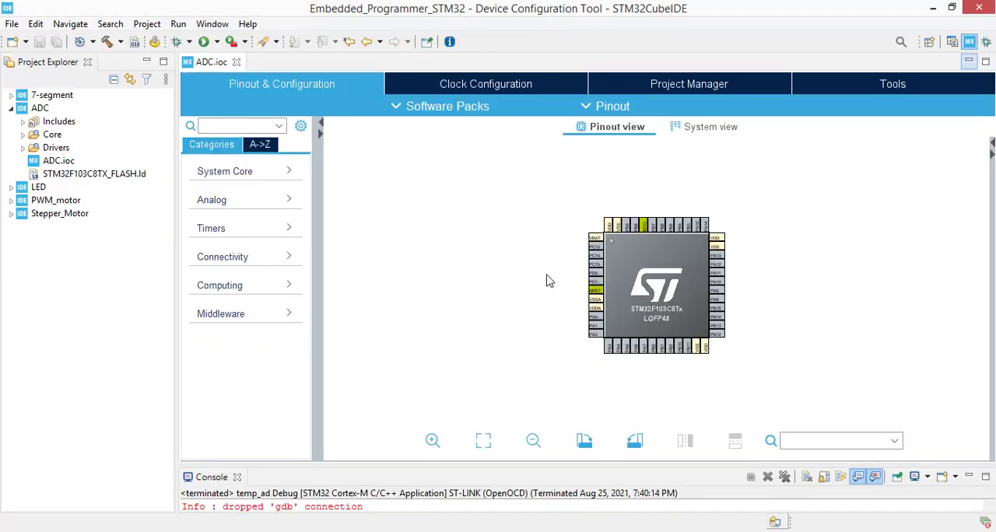
mouse_move(803, 295)
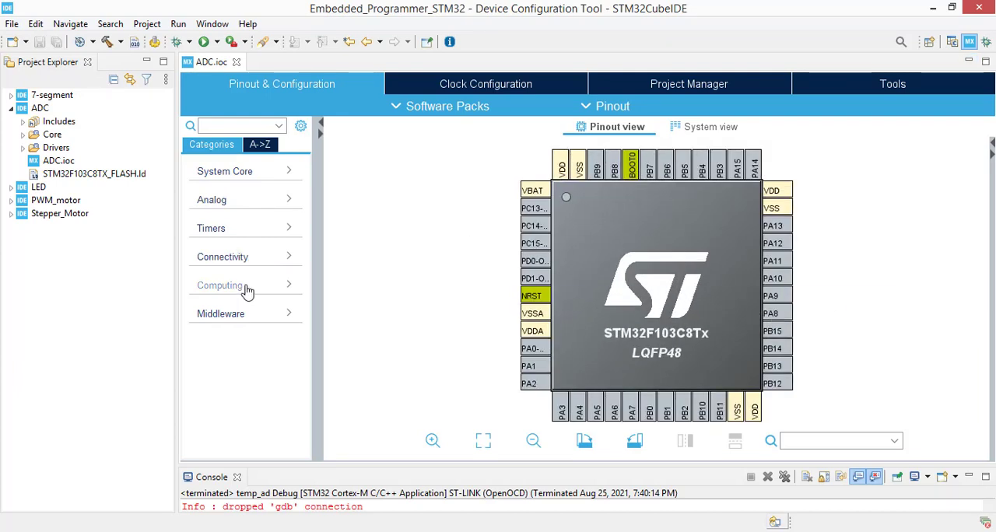
Set SYS Debug to Serial Wire and RCC HSE to Crystal/Ceramic Resonator
click(258, 144)
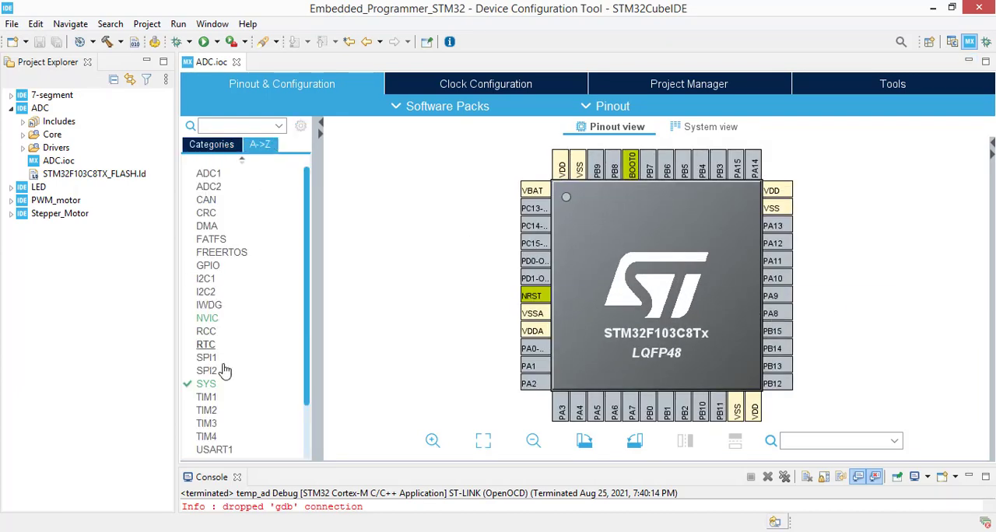
click(205, 382)
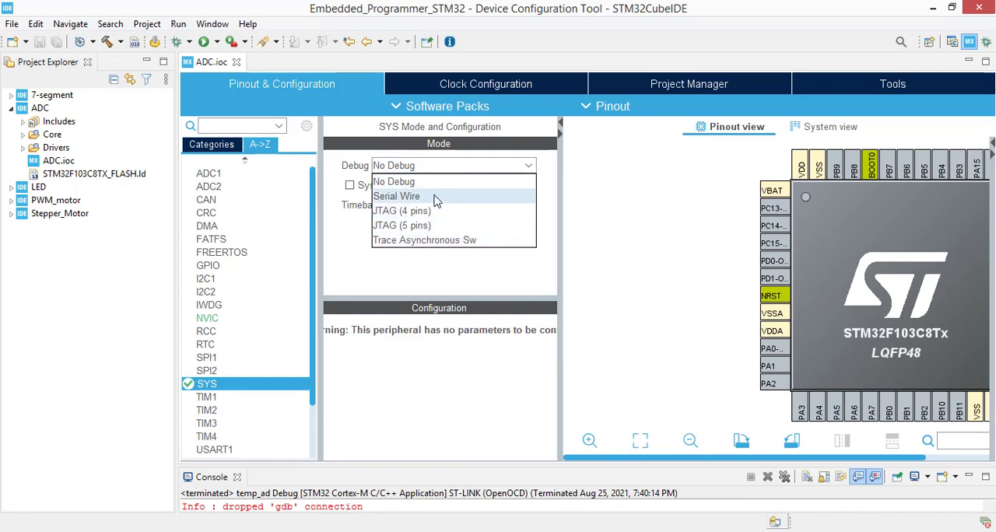
click(395, 196)
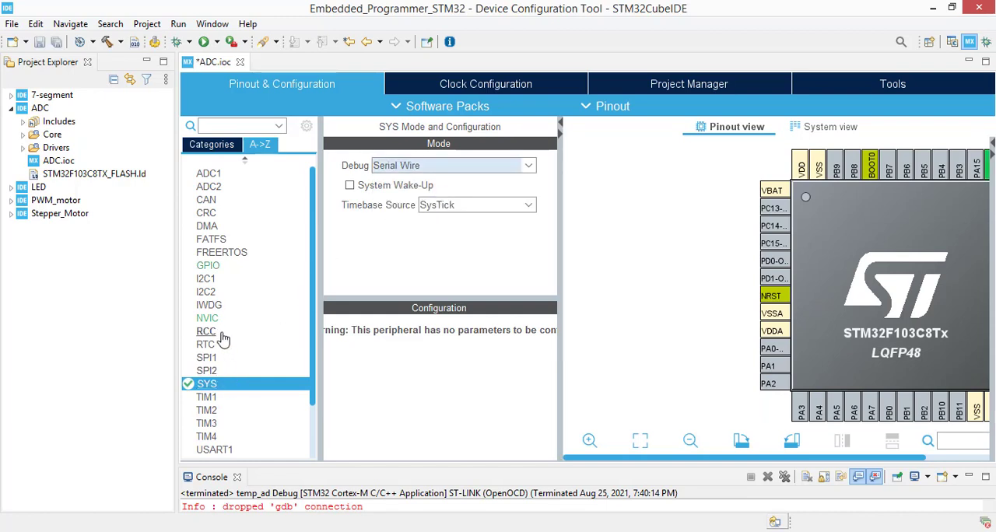
click(205, 330)
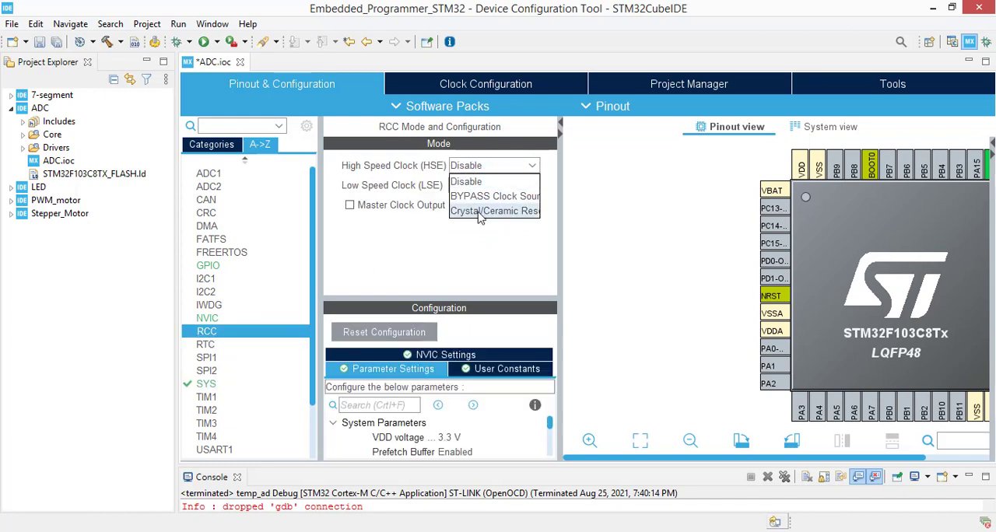
click(495, 211)
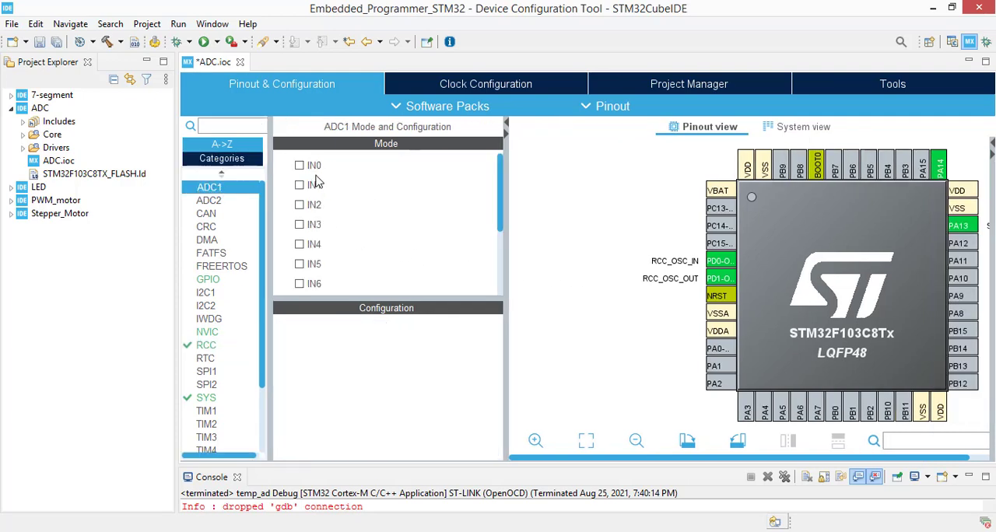
mouse_move(837, 411)
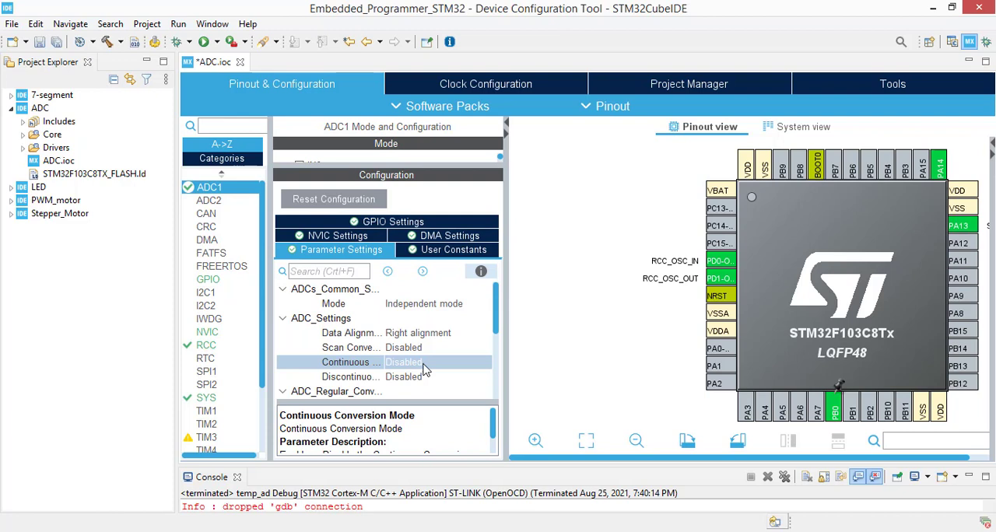
Enable Continuous Conversion Mode for ADC1 and move on to the clock configuration
click(439, 361)
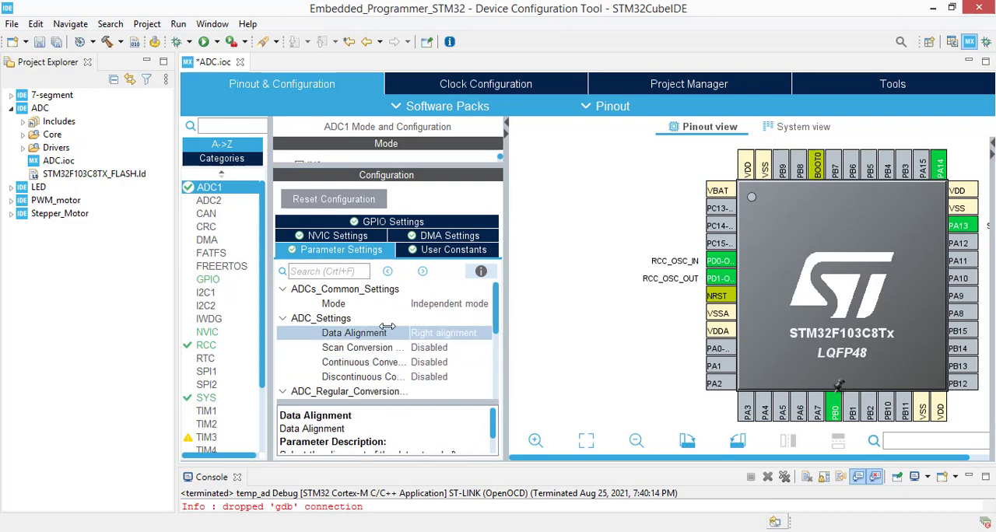
click(361, 361)
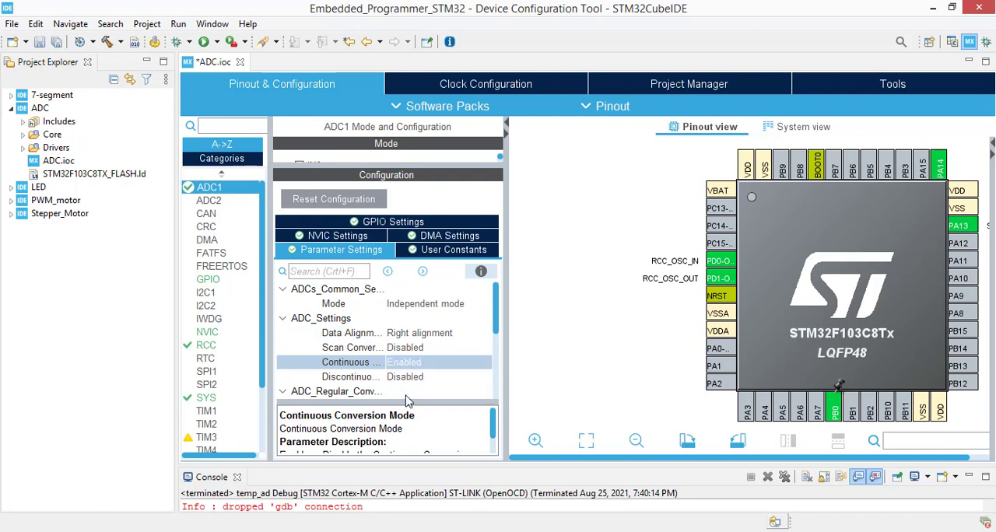
mouse_move(568, 257)
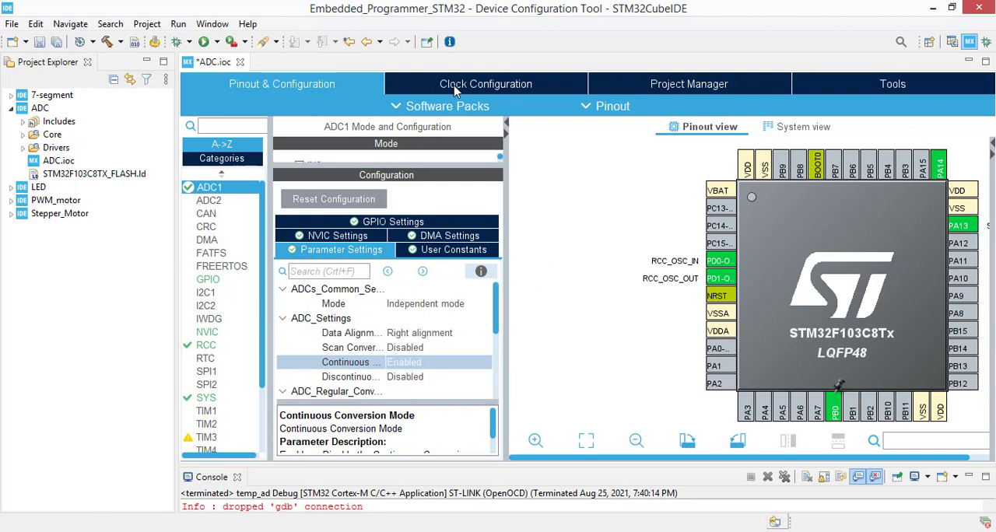
click(485, 84)
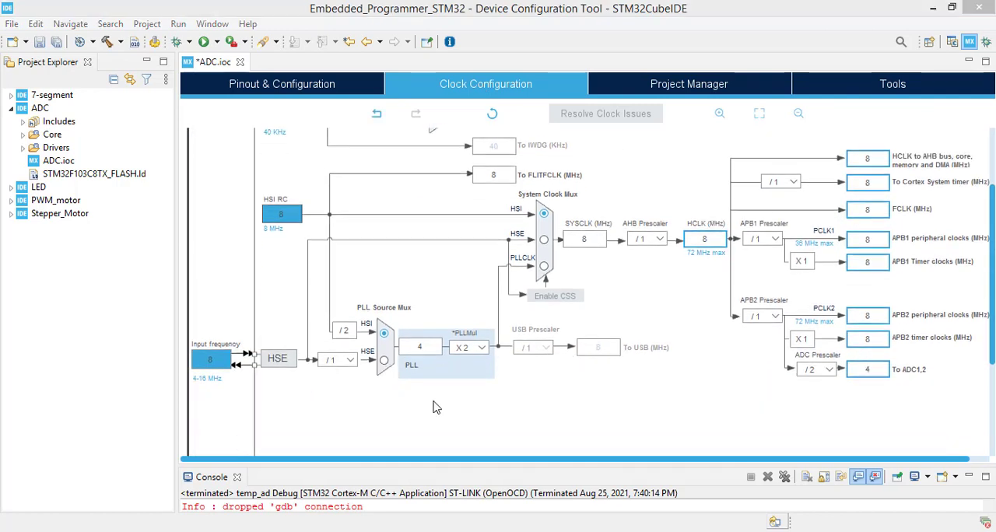
mouse_move(389, 372)
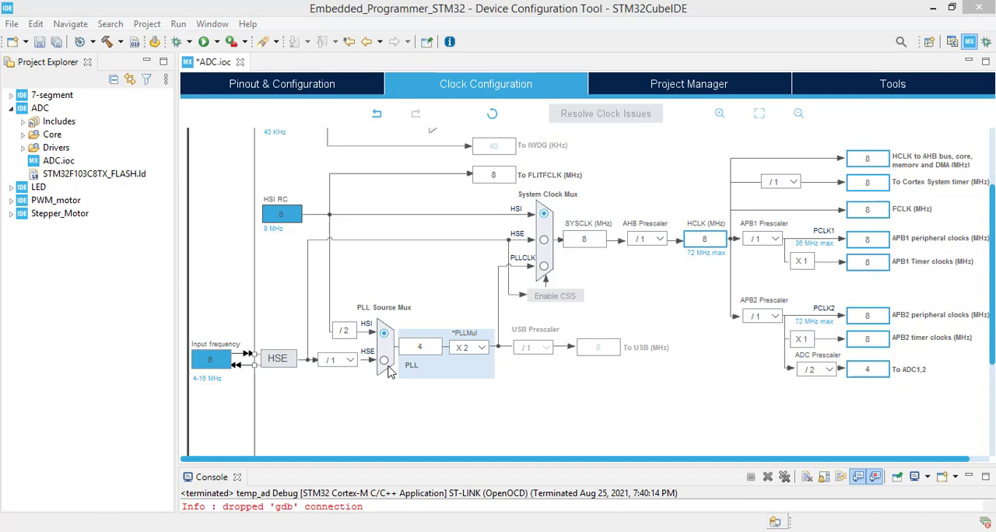
click(382, 361)
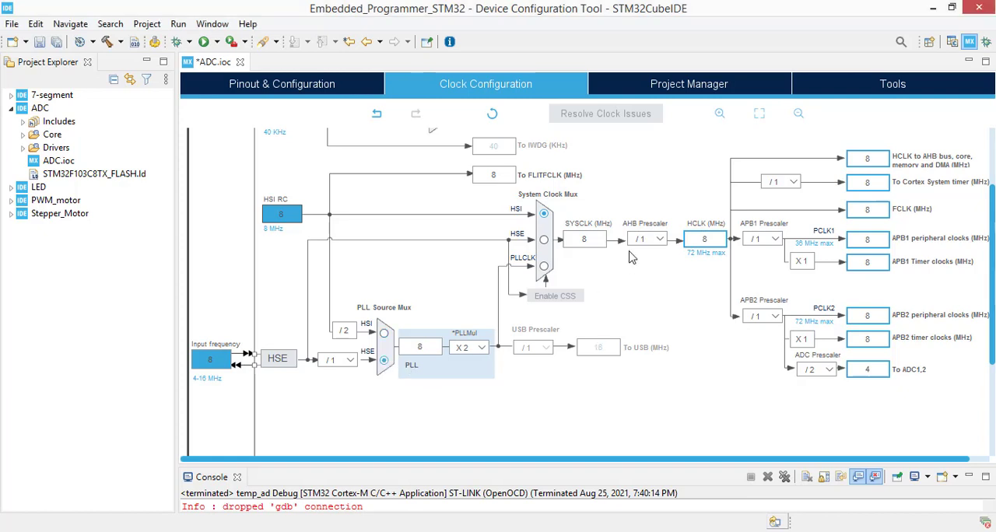
click(554, 296)
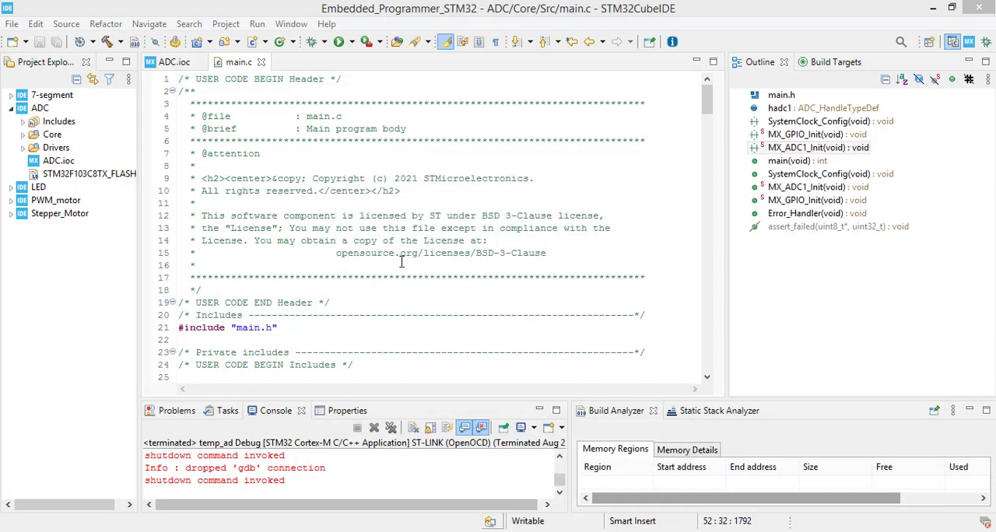
mouse_move(386, 270)
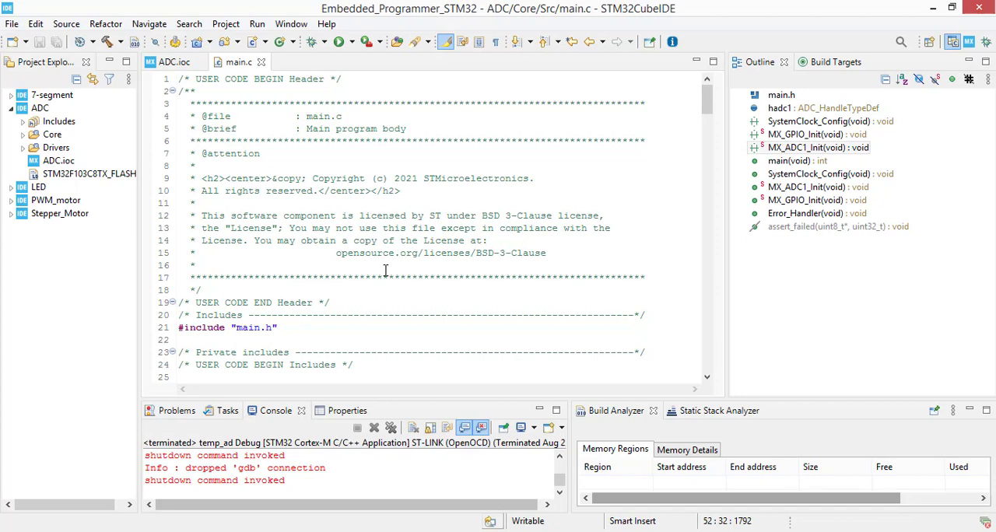
Add HAL_ADC_Start(&hadc1); in main.c right after MX_ADC1_Init()
scroll(down, 3)
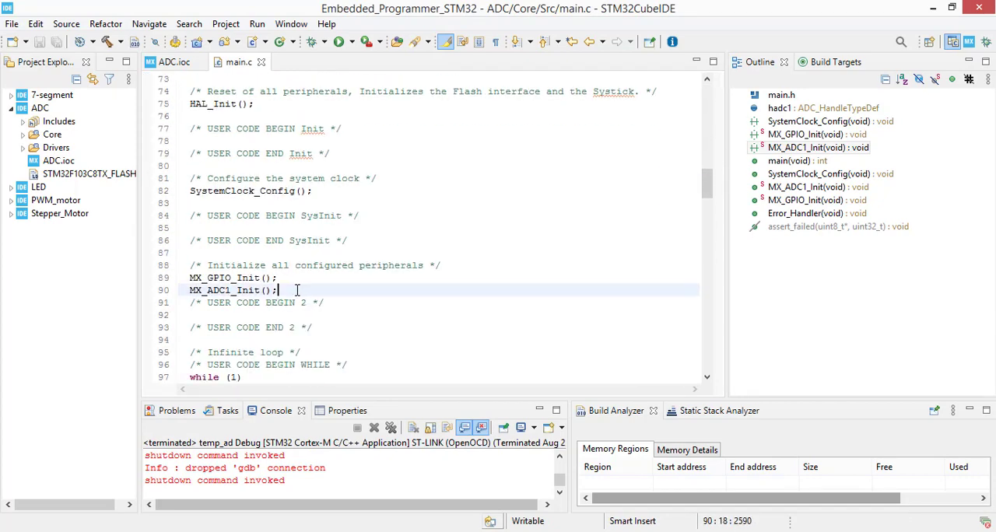
text(HAL_)
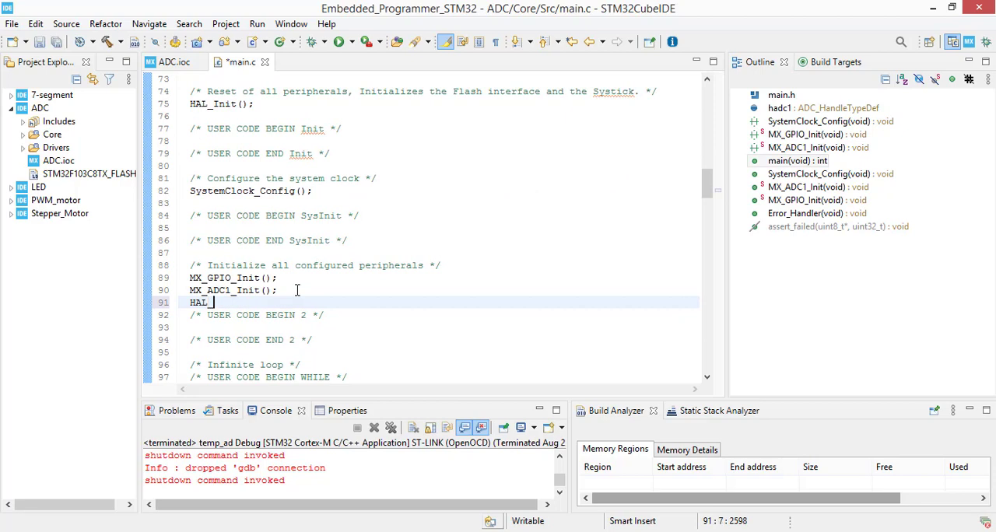
text(ADC_ST)
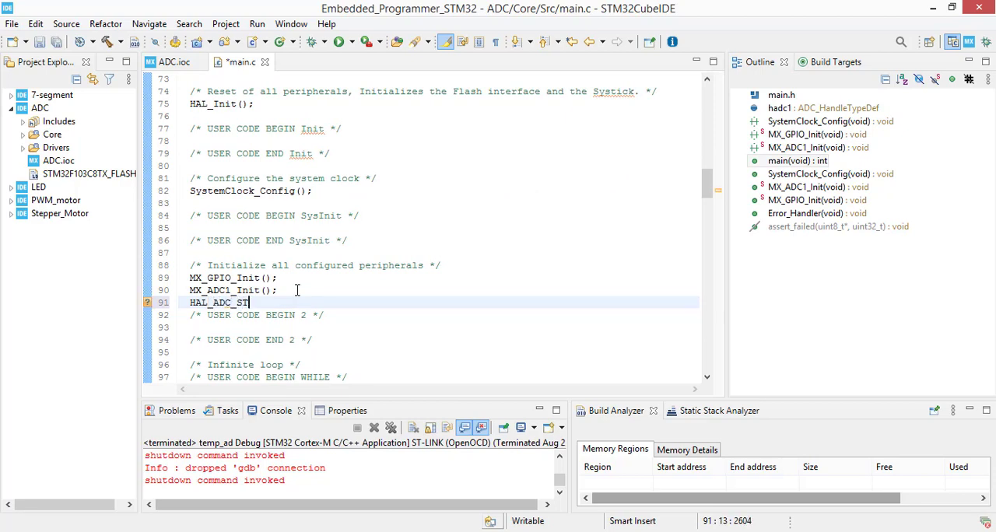
text(A)
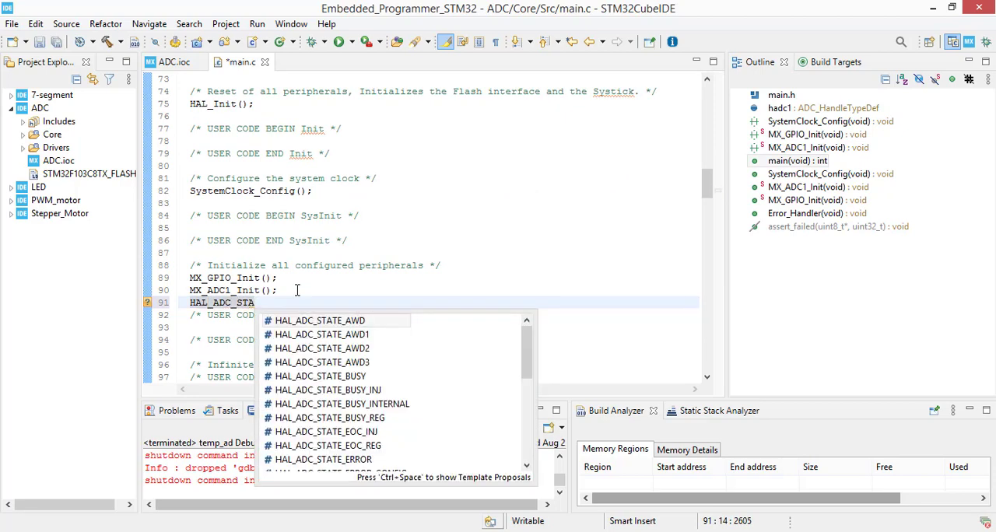
text(rt(&hadc1)
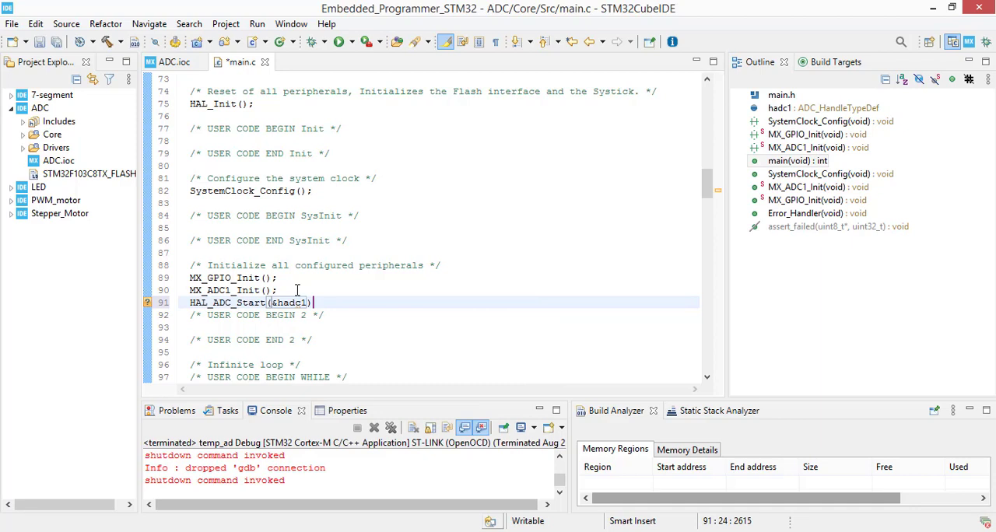
scroll(down, 3)
text(;)
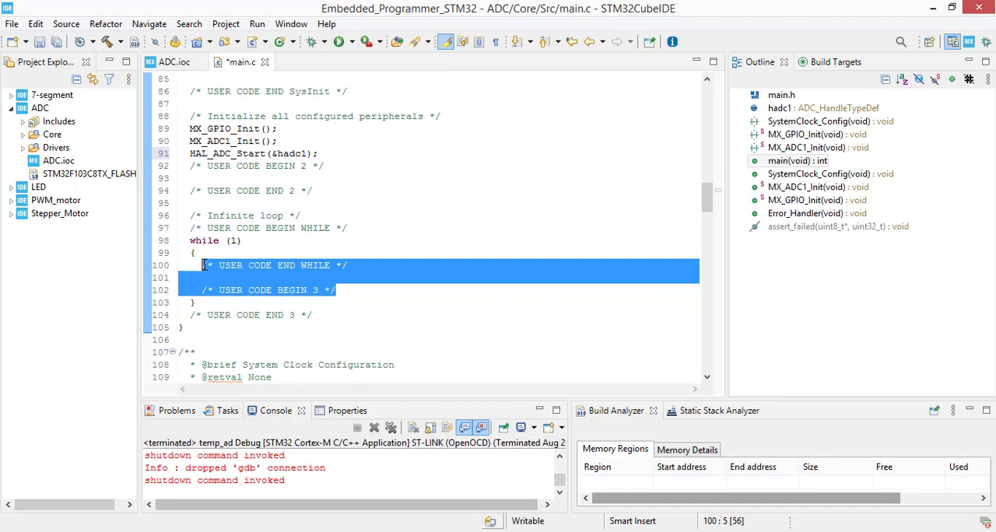
In while(1), store HAL_ADC_GetValue(&hadc1) into the global data variable
text(HAL_ADC)
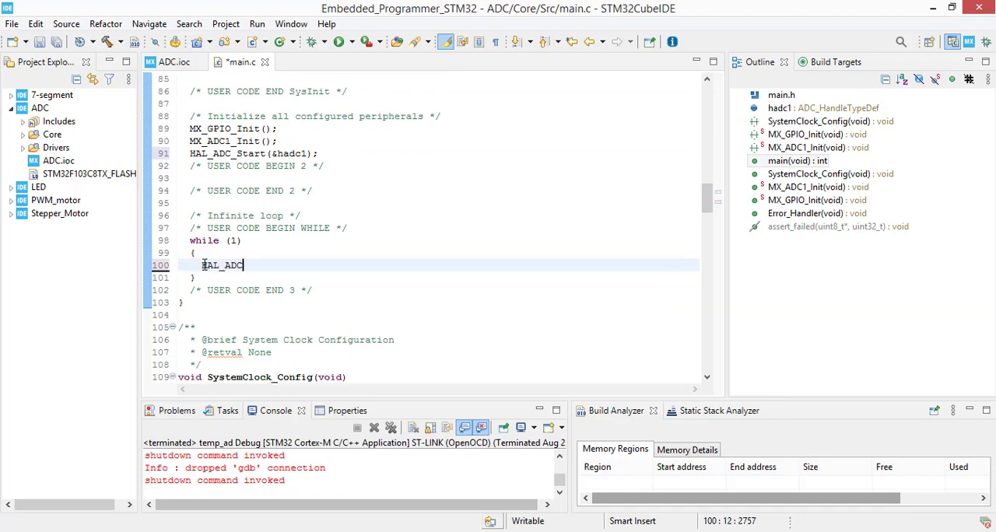
text(_GetValue(&hadc1);)
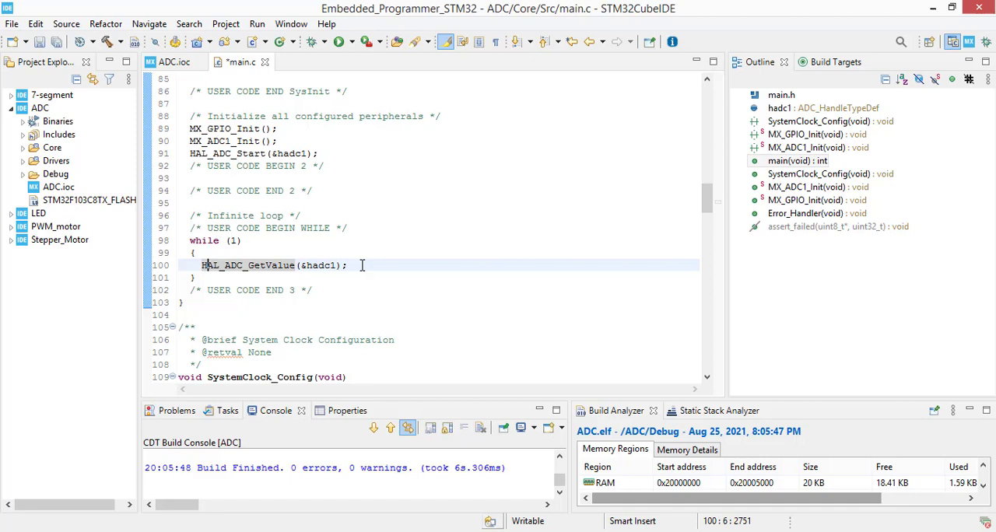
text(data)
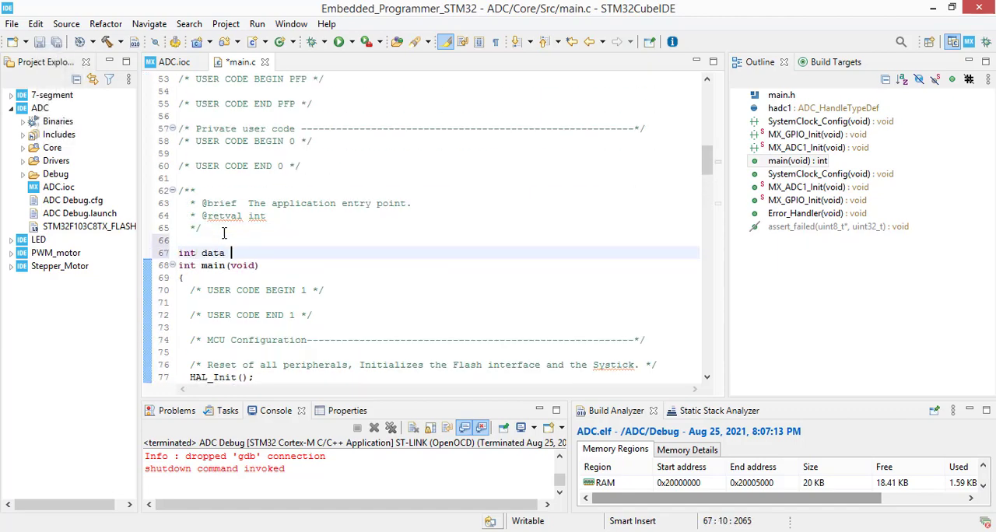
scroll(down, 3)
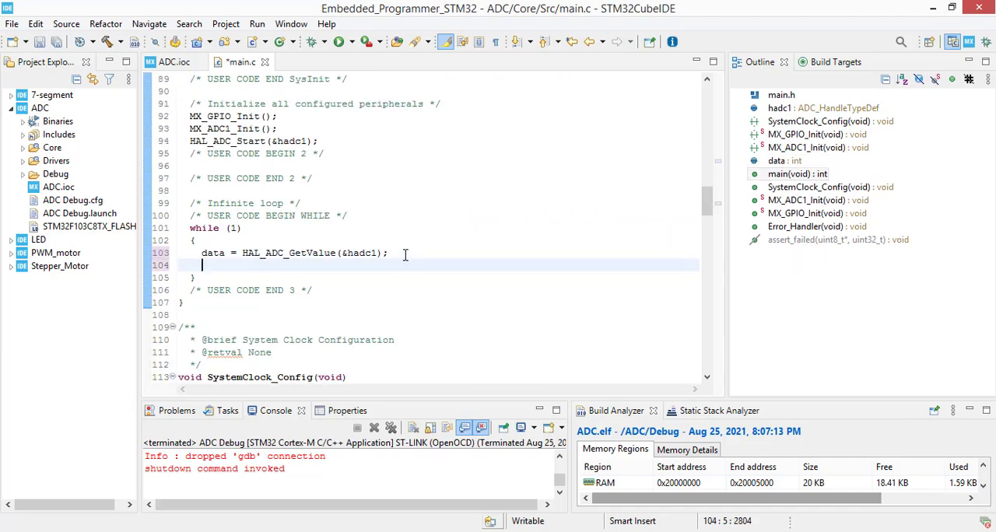
Add HAL_Delay(100); after the reading and launch a debug session of the firmware
text(HAL)
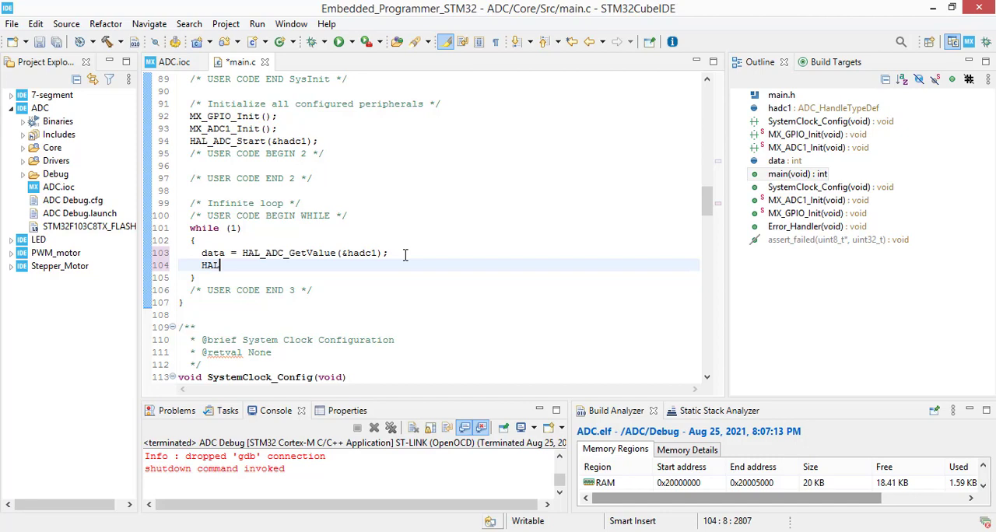
text(_D)
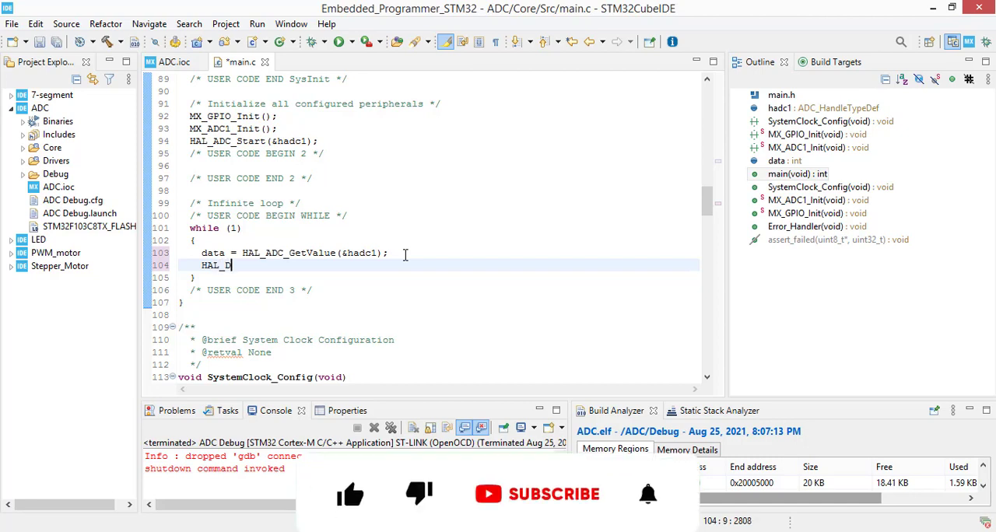
text(elay(1))
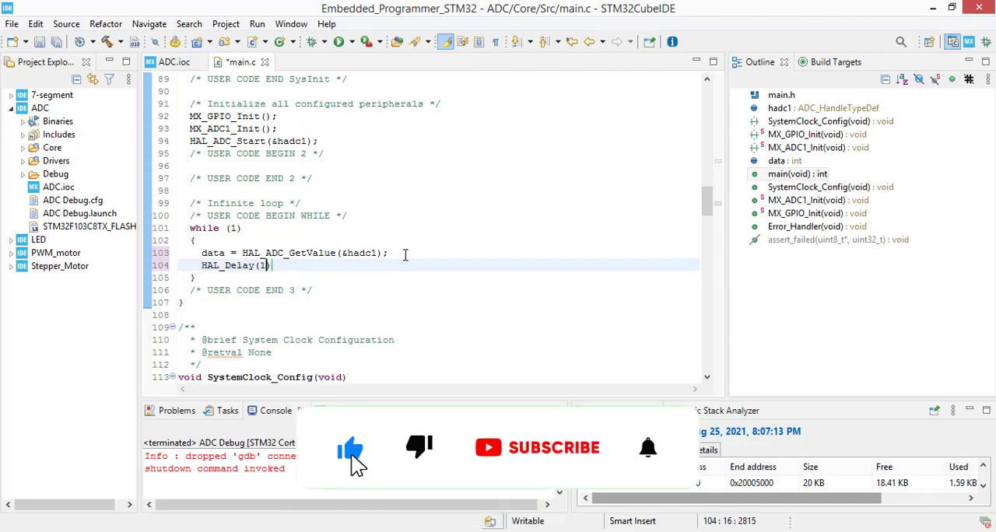
text(00)
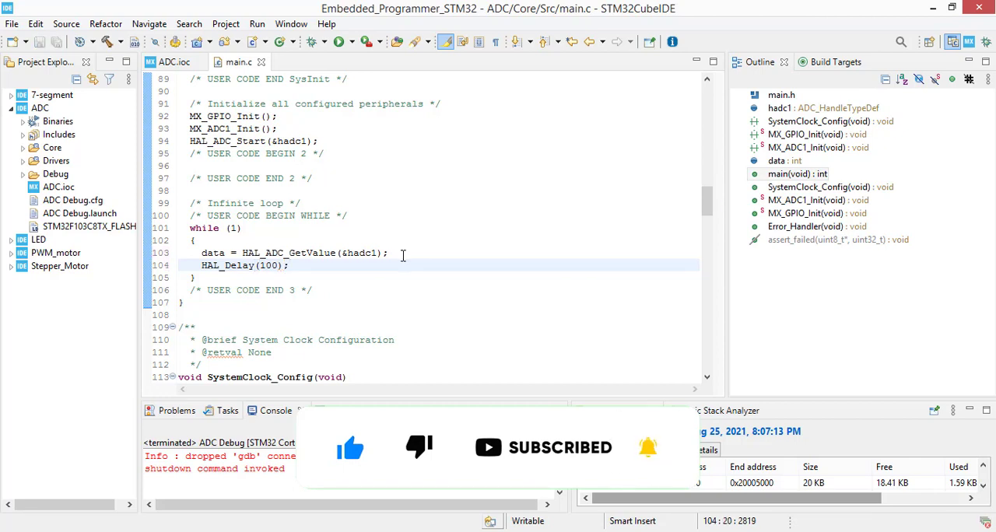
click(310, 42)
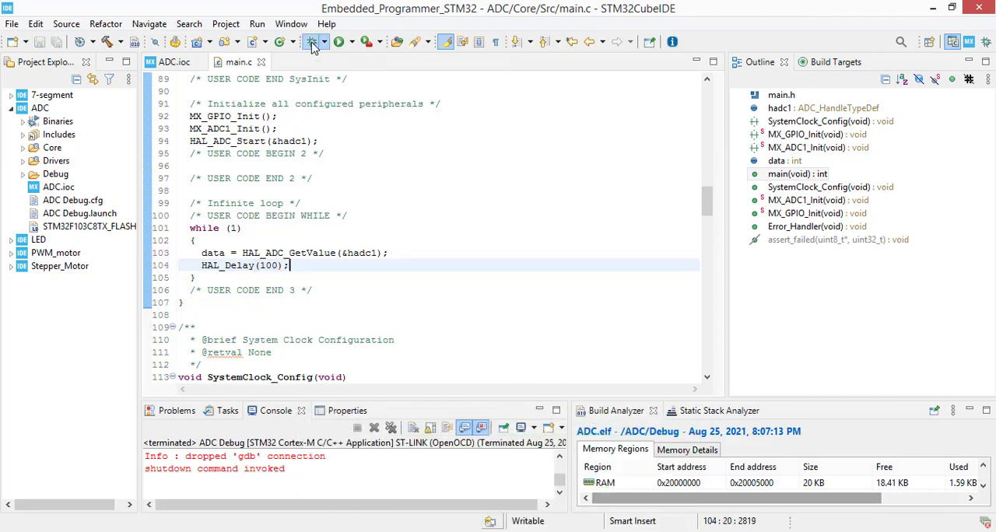
Confirm the debug launch and watch data in Live Expressions reach about 4018
click(339, 42)
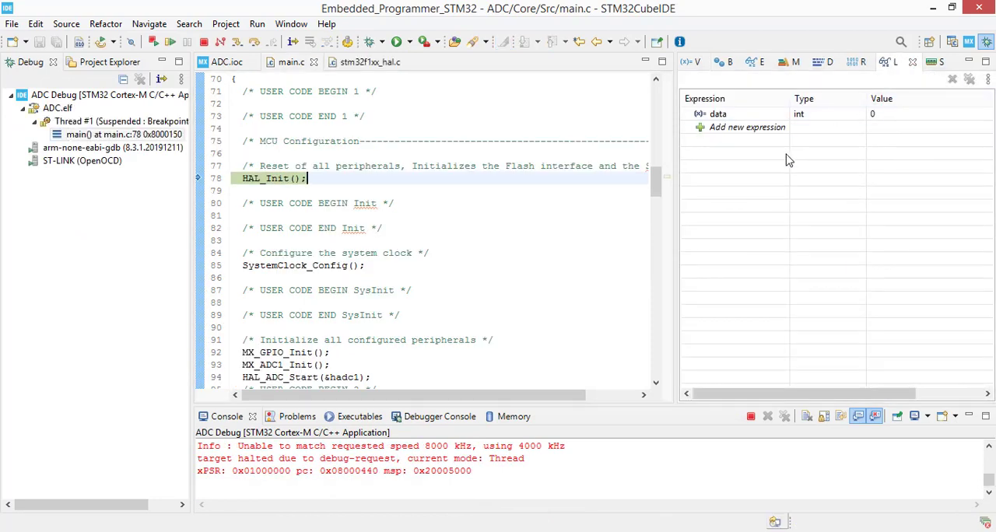
mouse_move(890, 99)
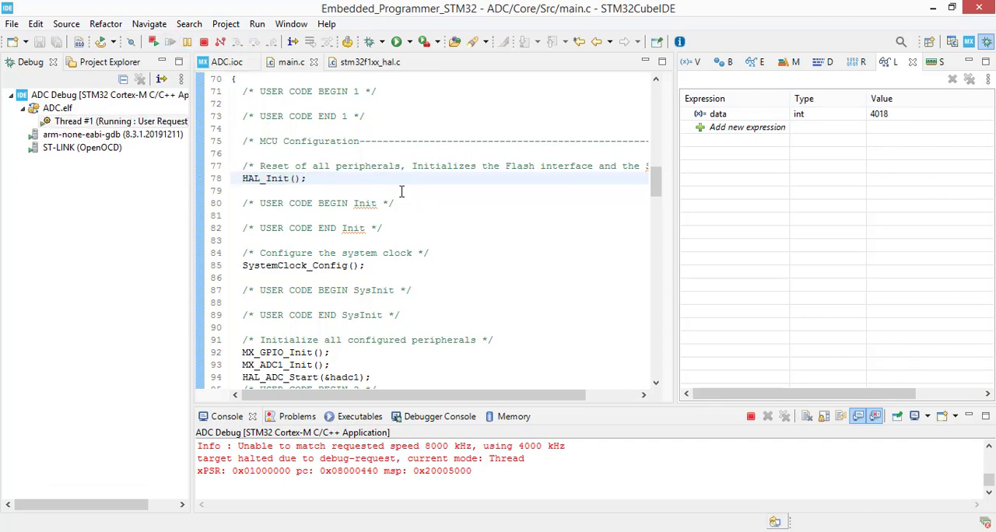
click(308, 179)
text(4020 / 3.3)
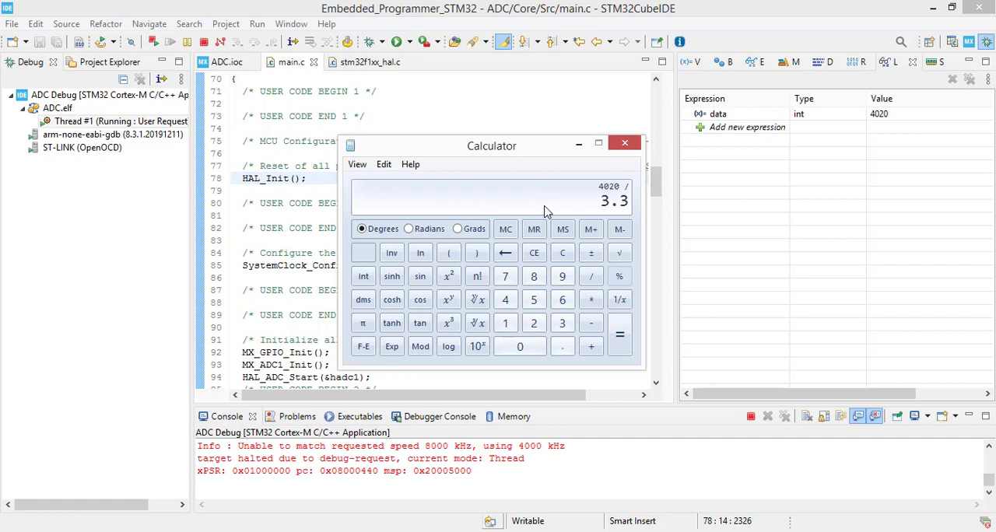
Compute 4020 / 3.3 in Calculator to get the counts-per-volt factor
click(619, 334)
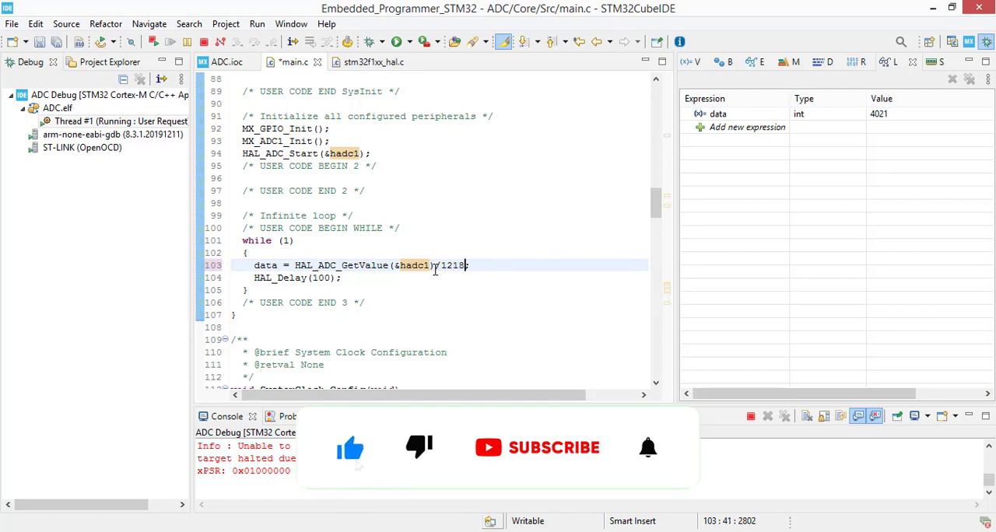
Divide the ADC reading by 1218.0f with data as float, then debug the updated firmware
text(.0f)
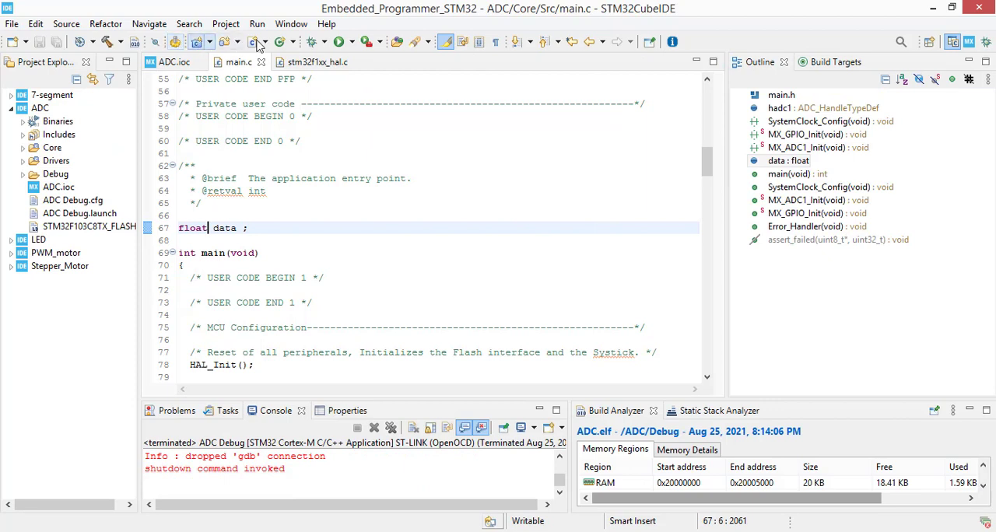
click(257, 41)
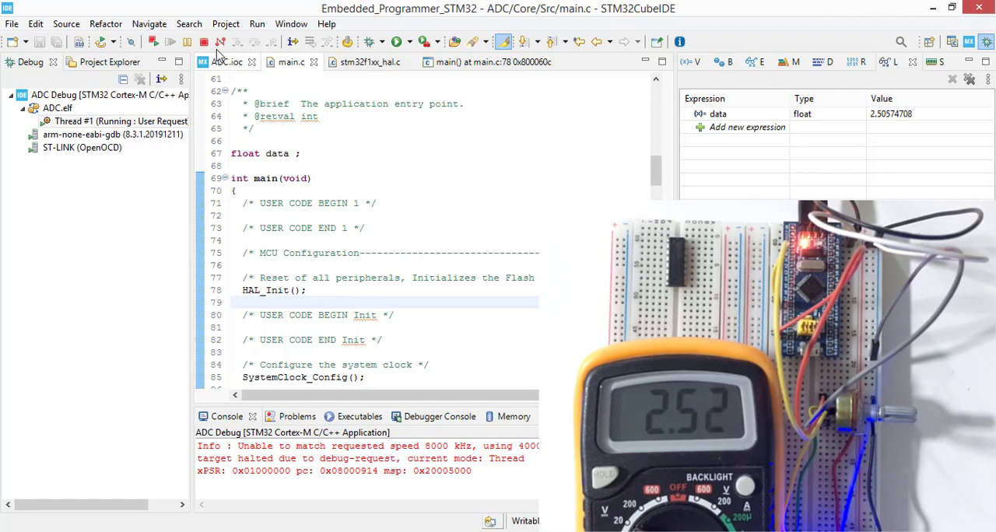
Terminate the debug session and return to the C/C++ editing perspective
click(204, 40)
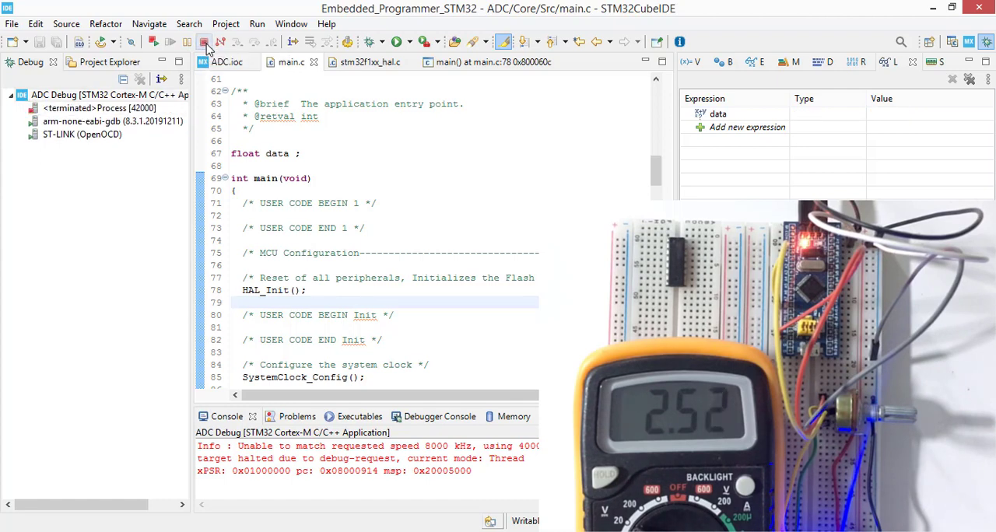
click(205, 42)
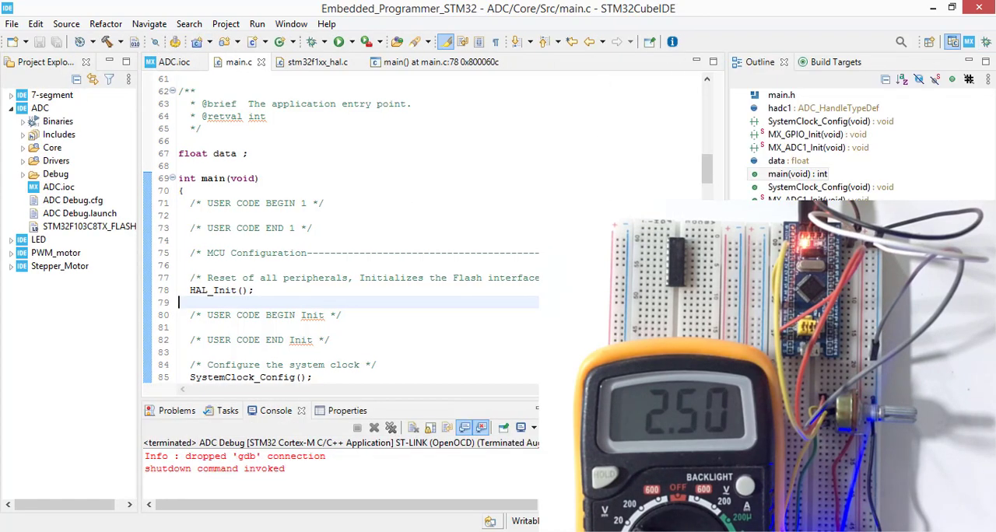